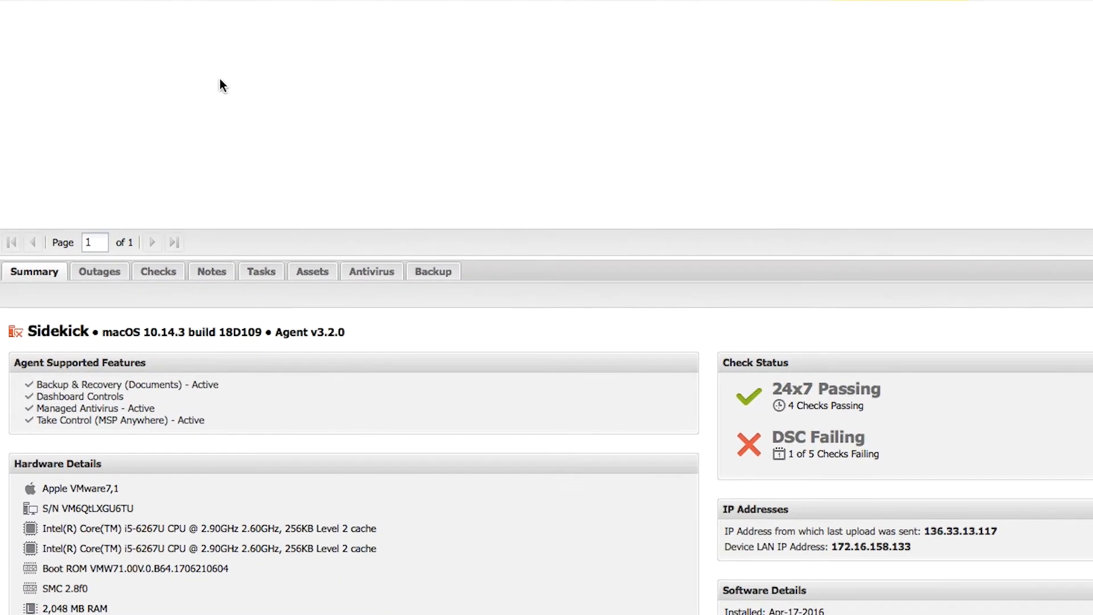
Step: Start a new automated task on the Sidekick Mac's Tasks list using the Run Managed Patch script
{"action": "left_click", "coordinate": [261, 271]}
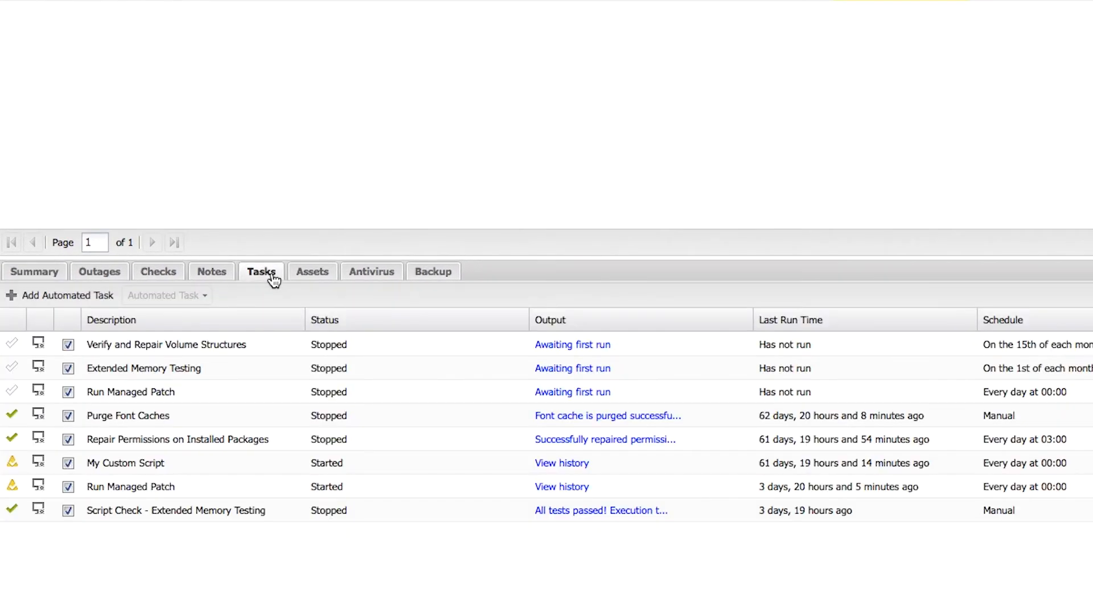
{"action": "mouse_move", "coordinate": [62, 295]}
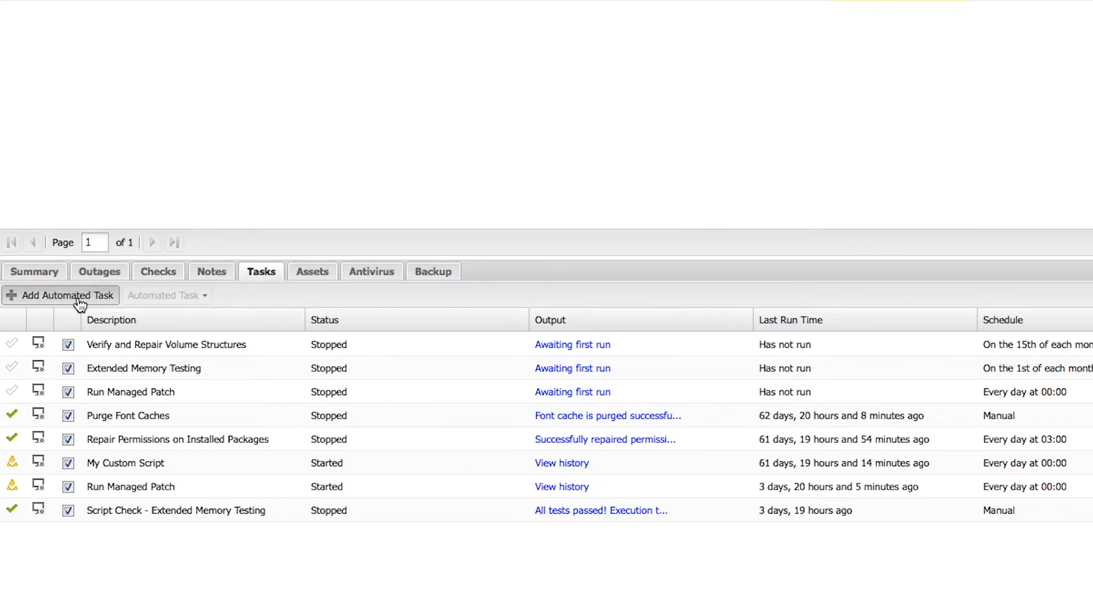
{"action": "left_click", "coordinate": [61, 295]}
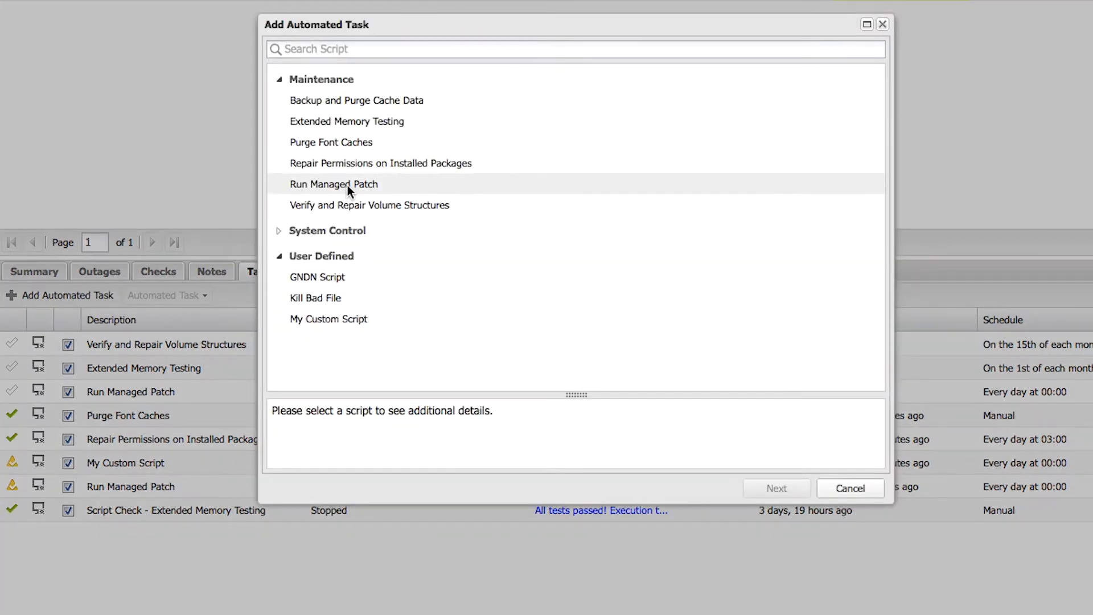
{"action": "left_click", "coordinate": [333, 185]}
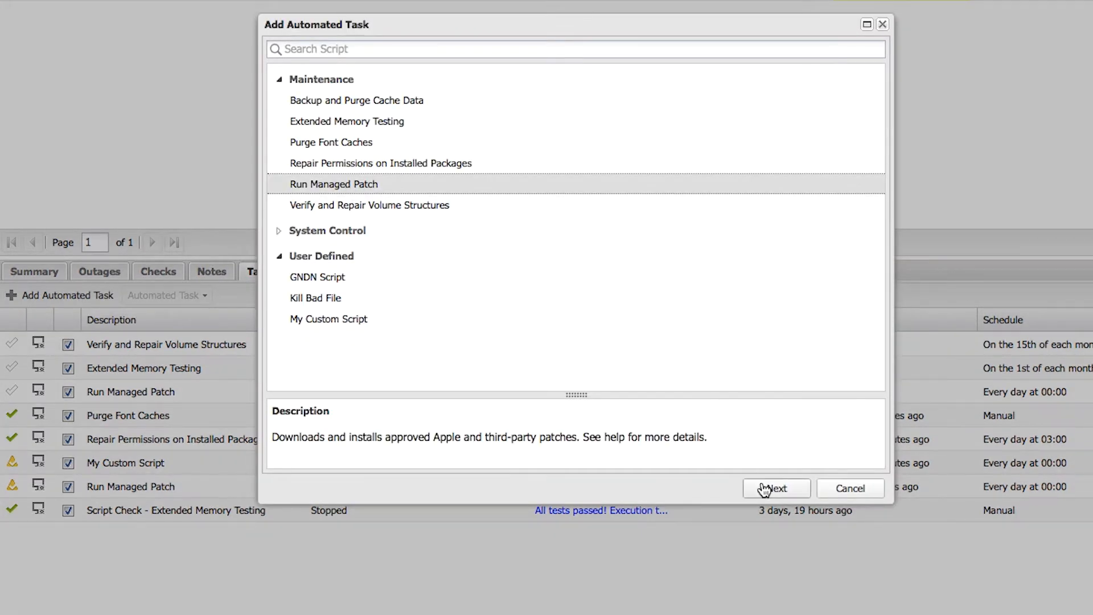
Step: Advance to the Run Managed Patch parameters showing Apple Updates checked and the production catalog
{"action": "left_click", "coordinate": [776, 488]}
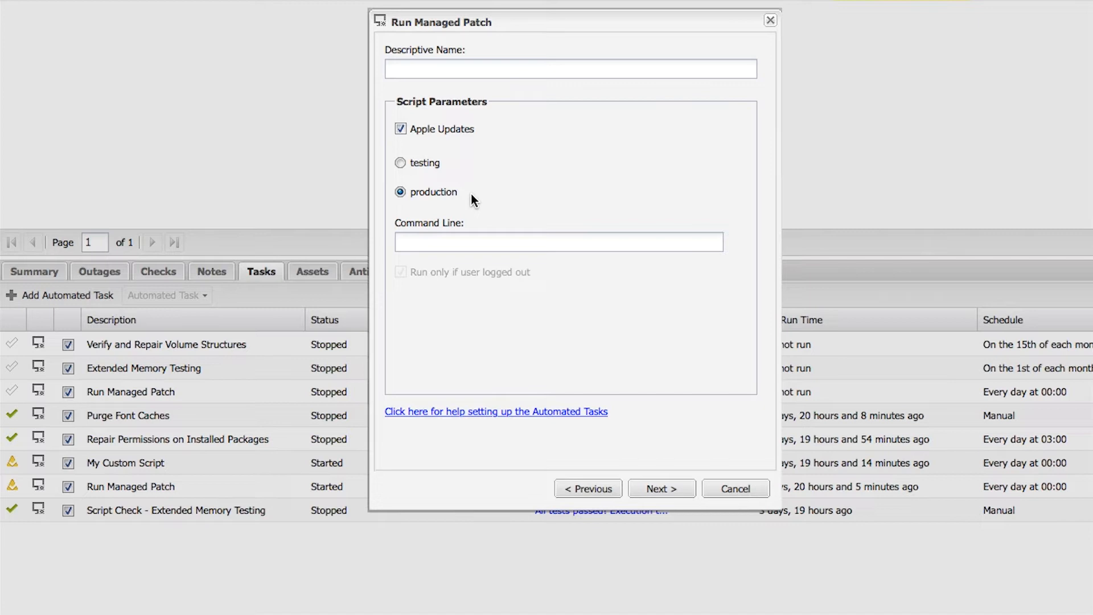
{"action": "mouse_move", "coordinate": [401, 163]}
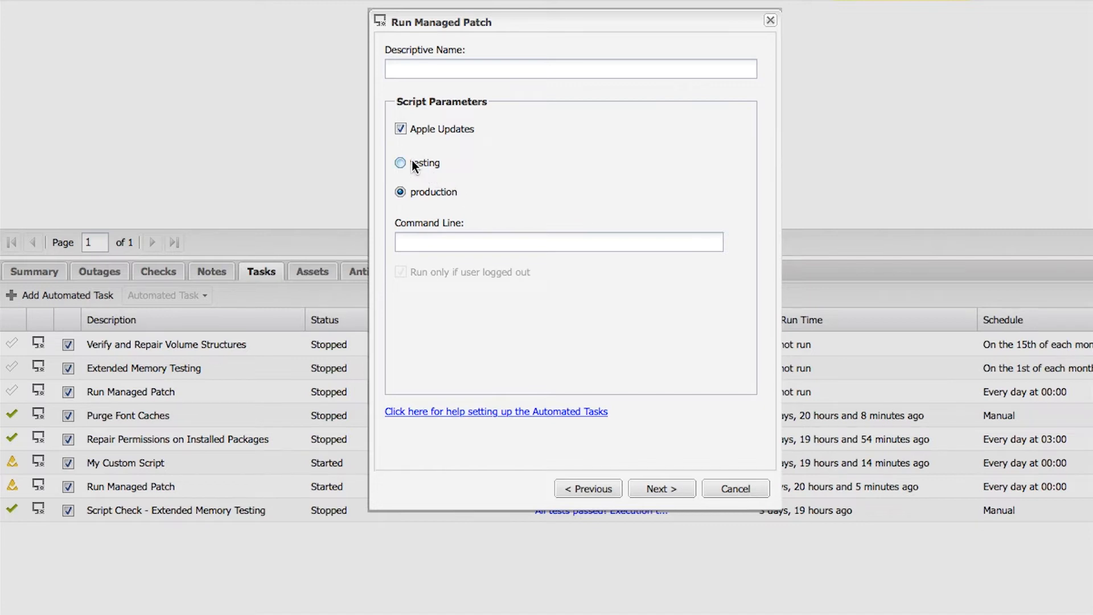
{"action": "left_click", "coordinate": [399, 163]}
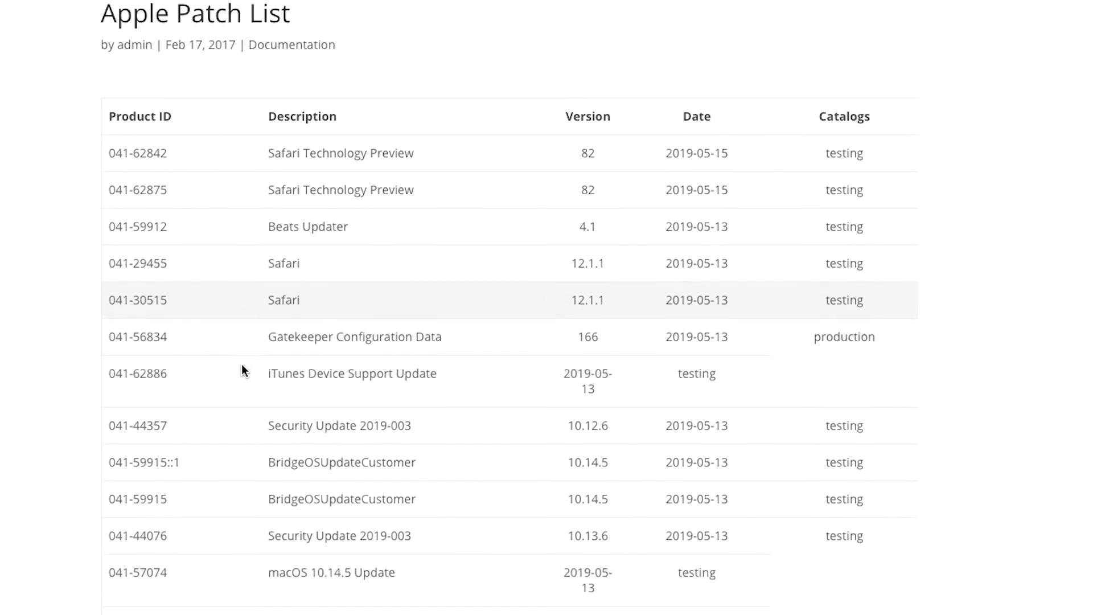
{"action": "scroll", "scroll_direction": "down", "scroll_amount": 3}
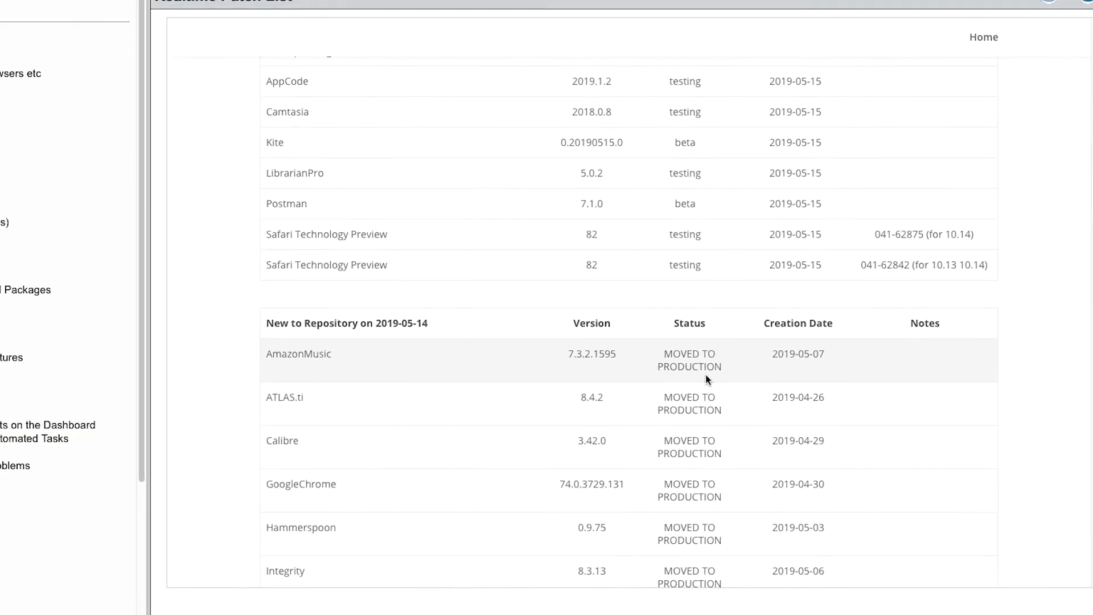
{"action": "scroll", "scroll_direction": "down", "scroll_amount": 3}
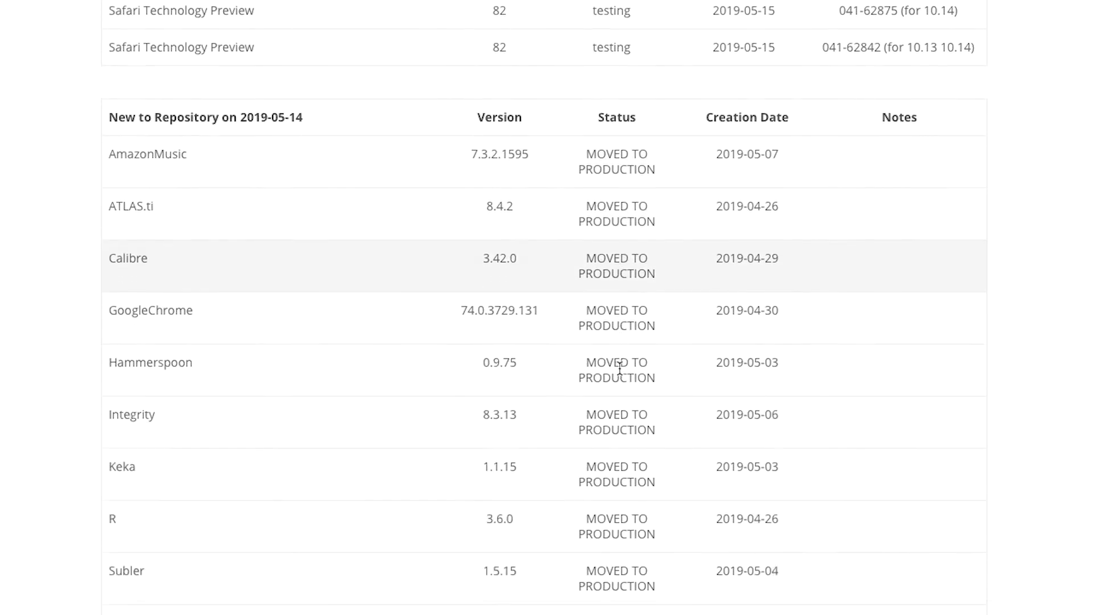
{"action": "scroll", "scroll_direction": "down", "scroll_amount": 3}
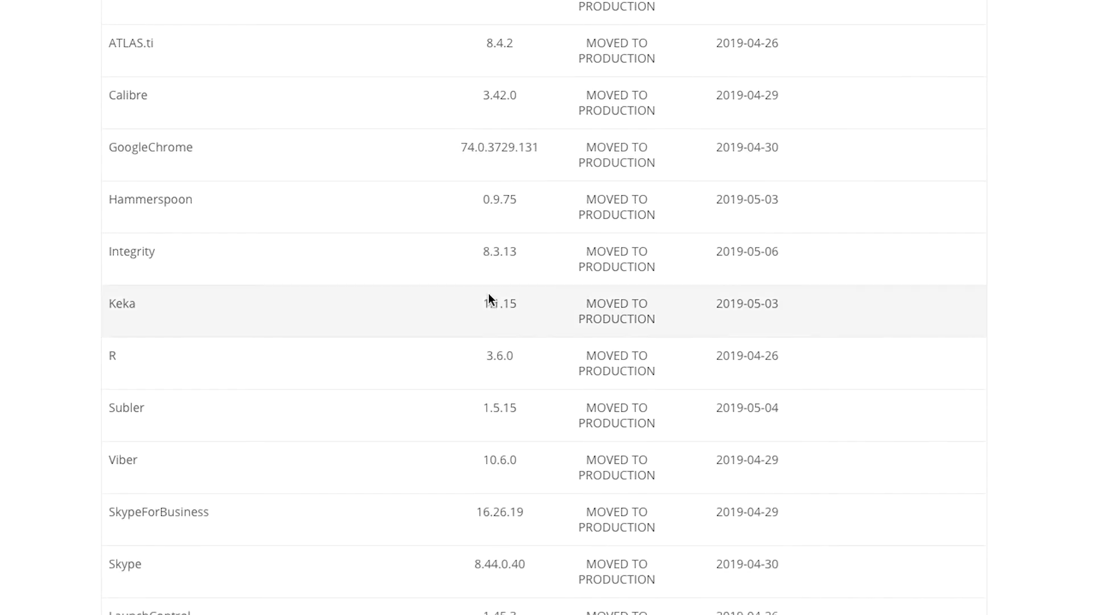
{"action": "scroll", "scroll_direction": "down", "scroll_amount": 3}
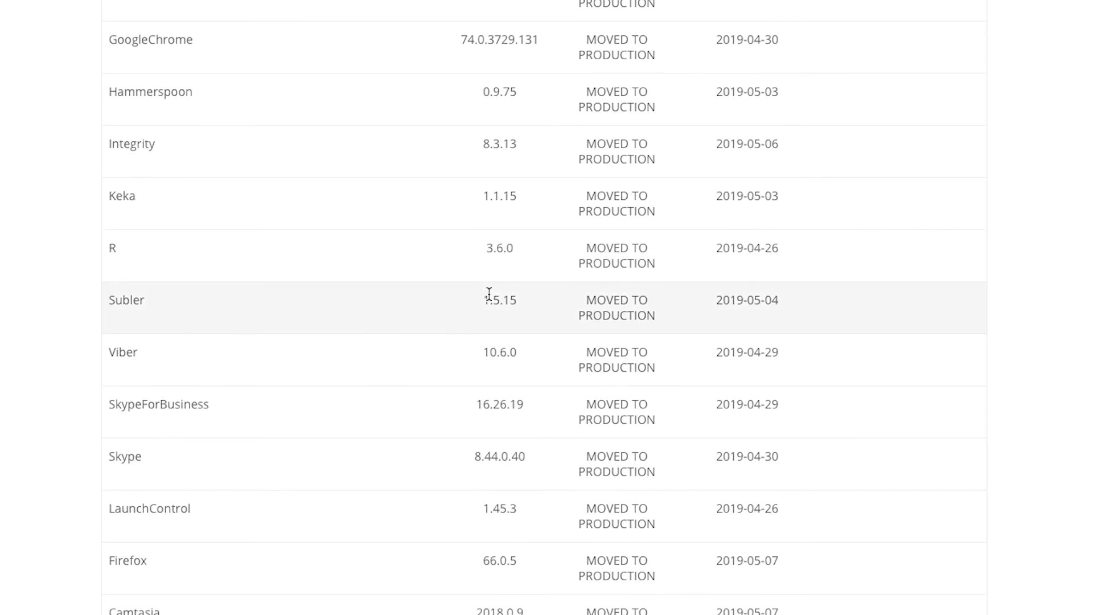
{"action": "scroll", "scroll_direction": "down", "scroll_amount": 3}
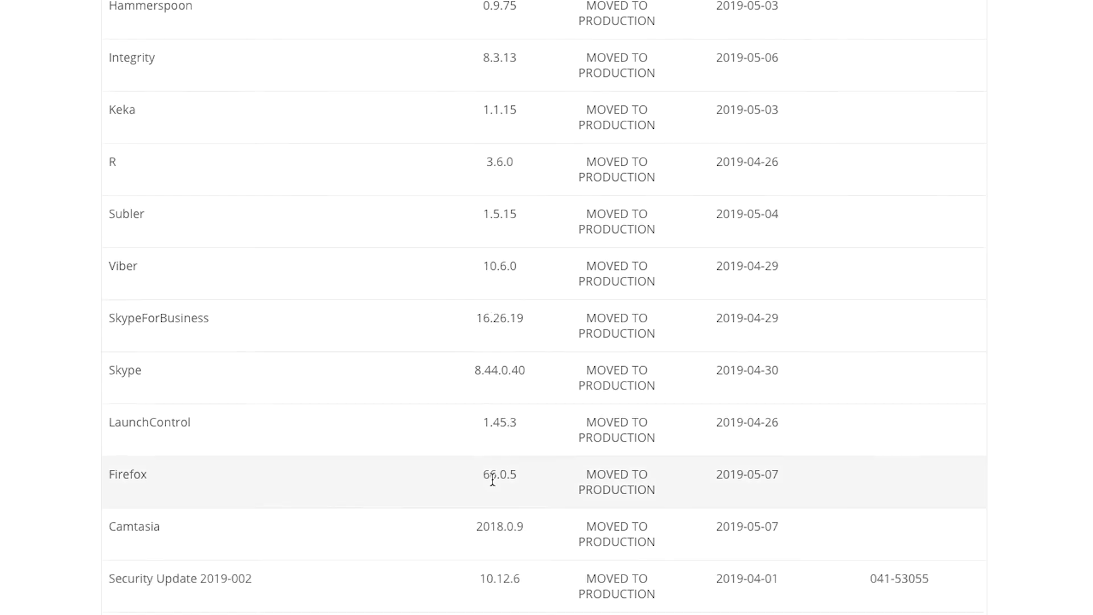
{"action": "mouse_move", "coordinate": [773, 494]}
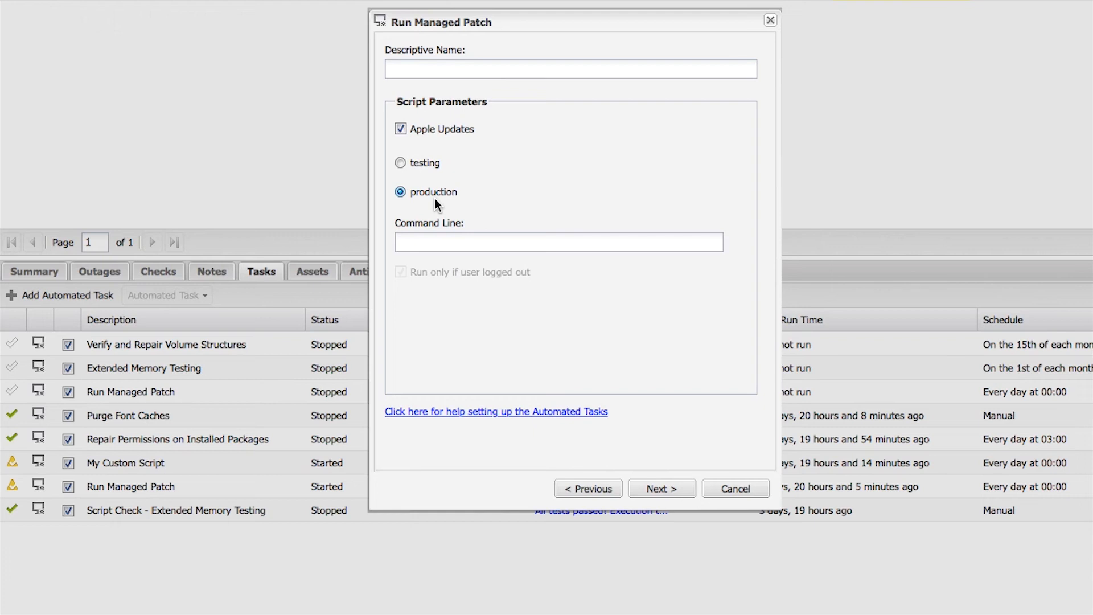
Step: Switch the patch catalog from production to testing, keeping Apple Updates checked
{"action": "left_click", "coordinate": [400, 163]}
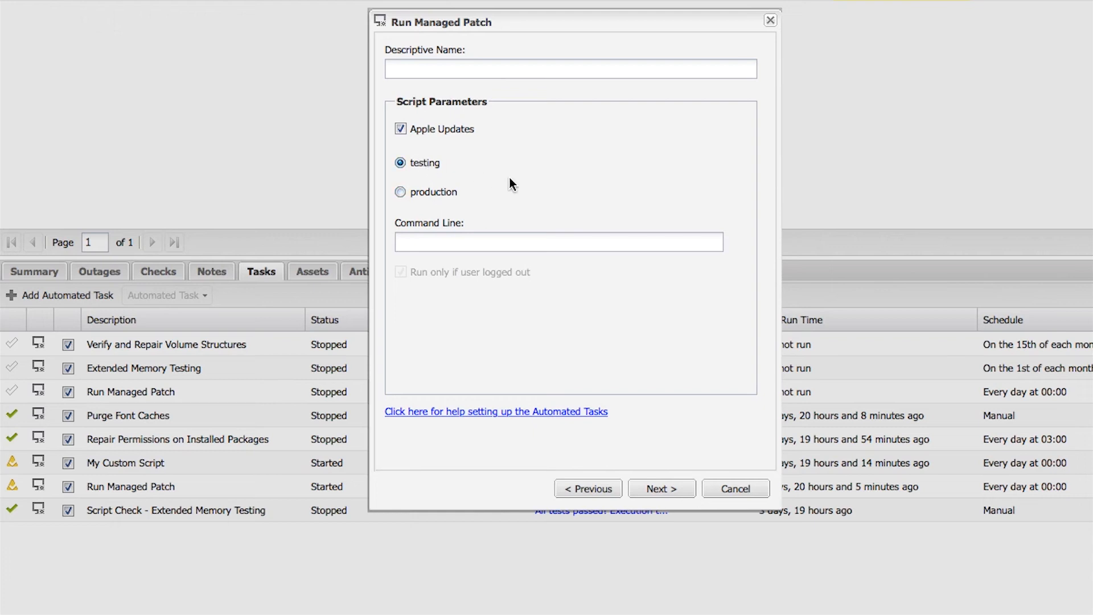